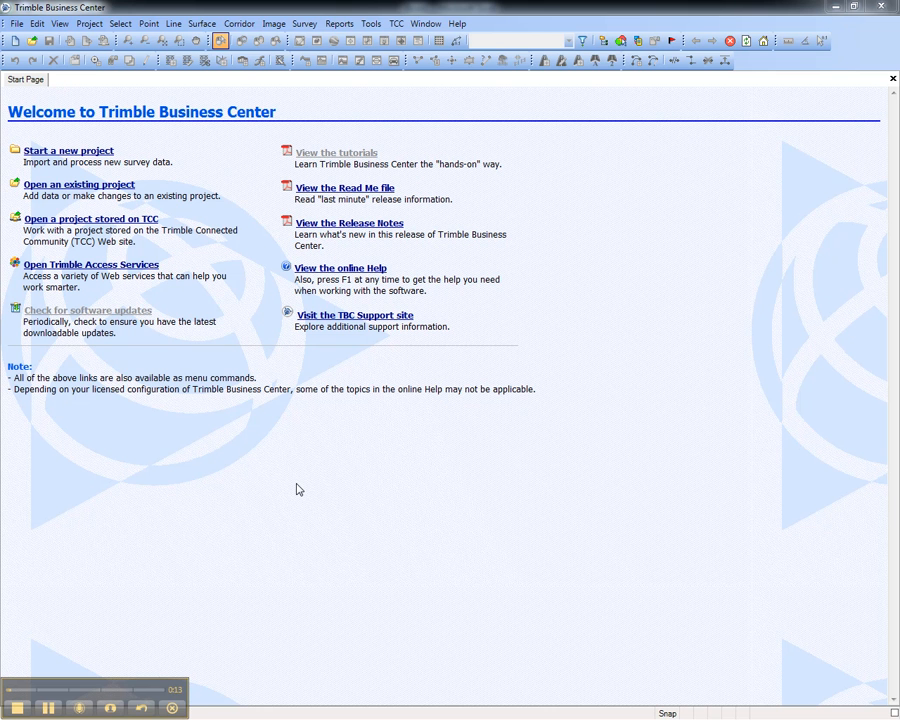
mouse_move(150, 343)
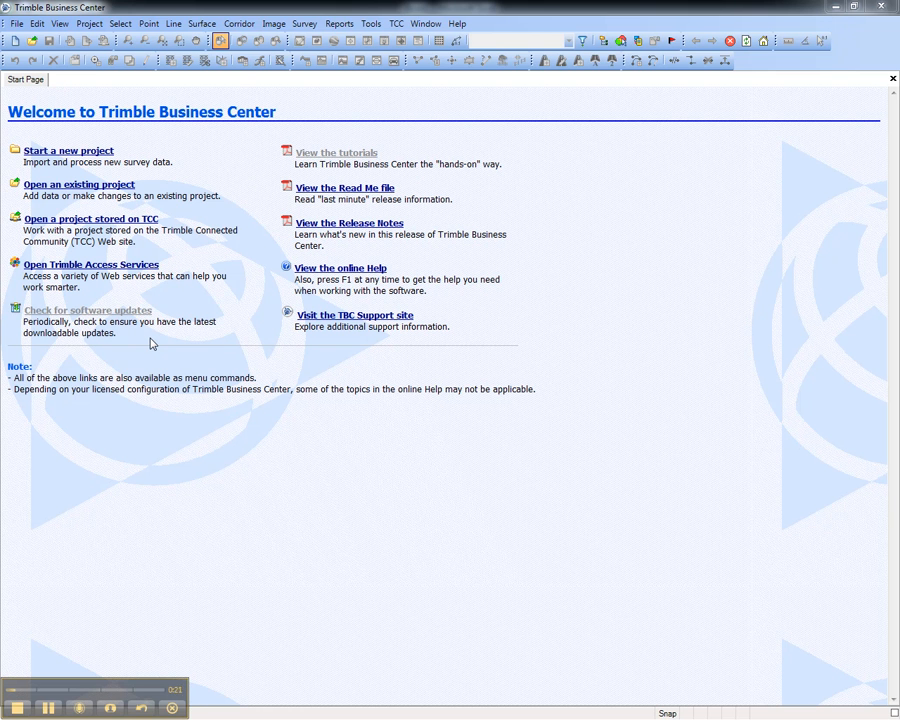
mouse_move(320, 163)
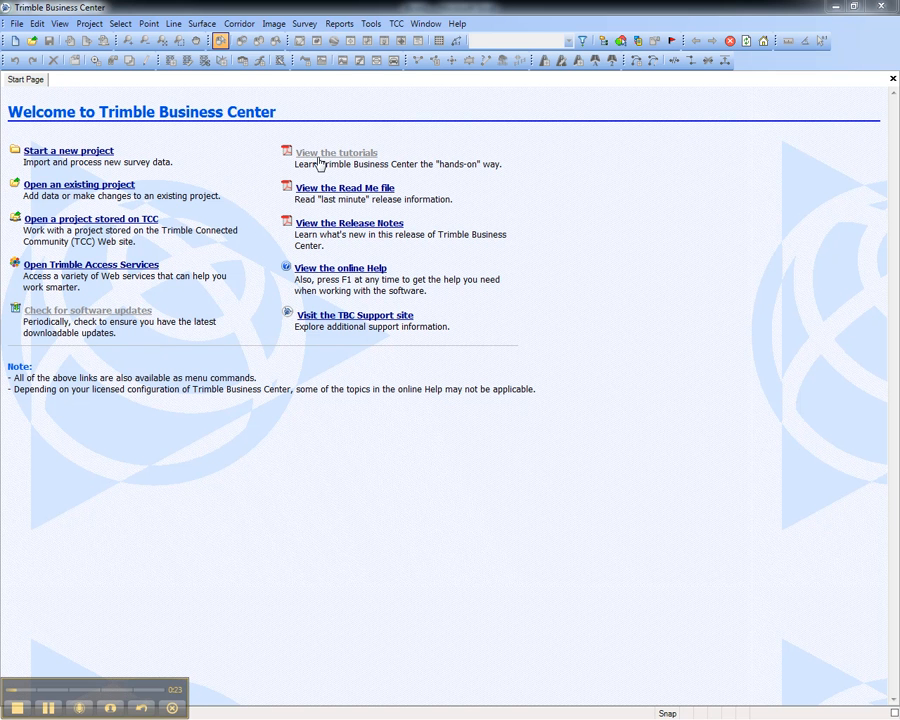
Open the Trimble Business Center tutorials collection from the Start Page link
left_click(457, 23)
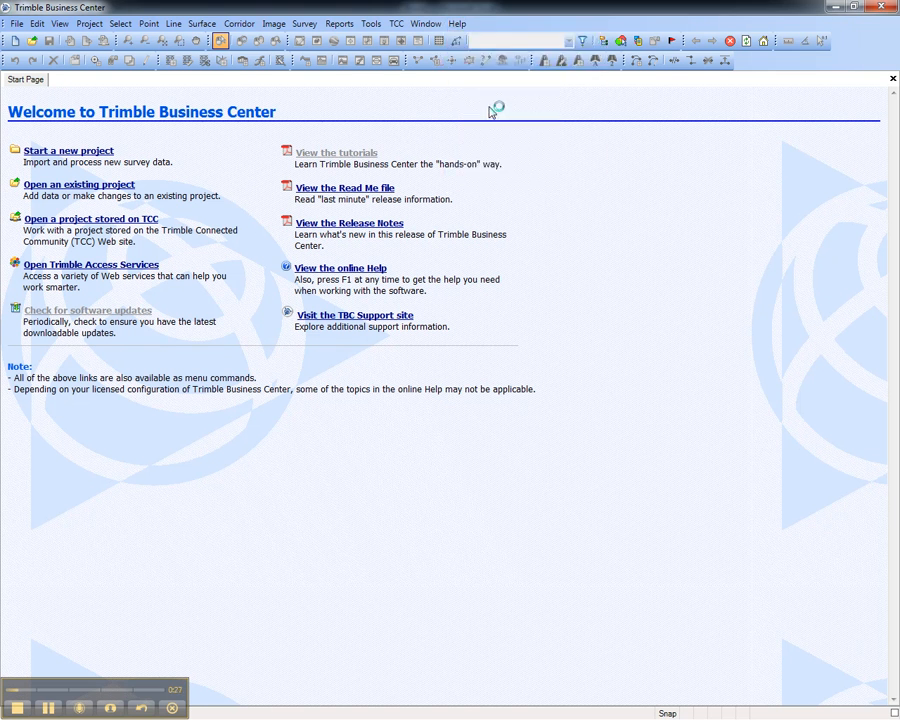
left_click(337, 152)
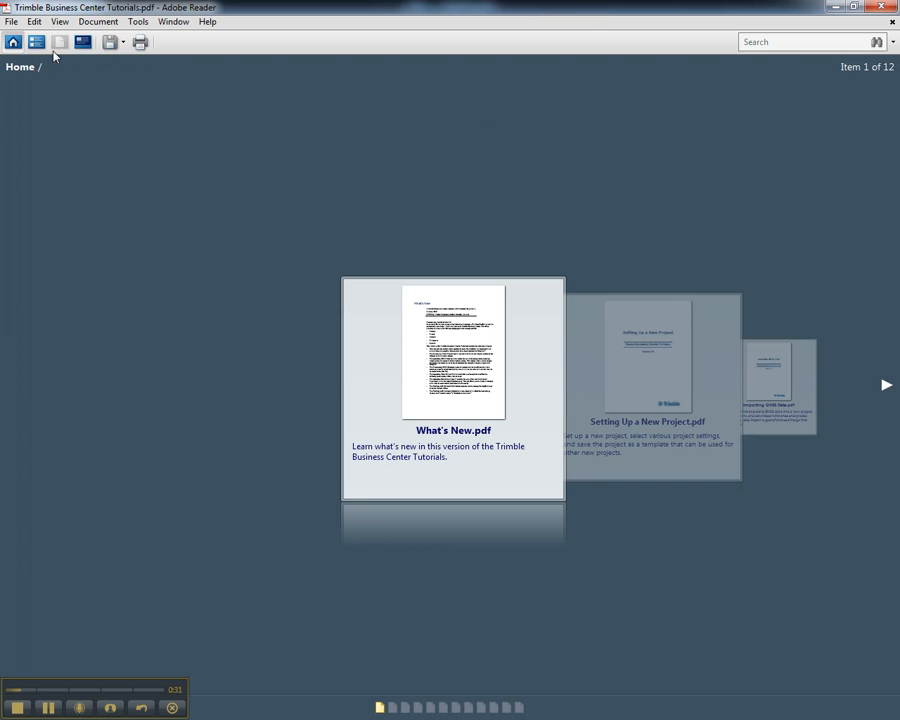
Switch the PDF portfolio to the detailed list view showing all 12 tutorials
left_click(36, 42)
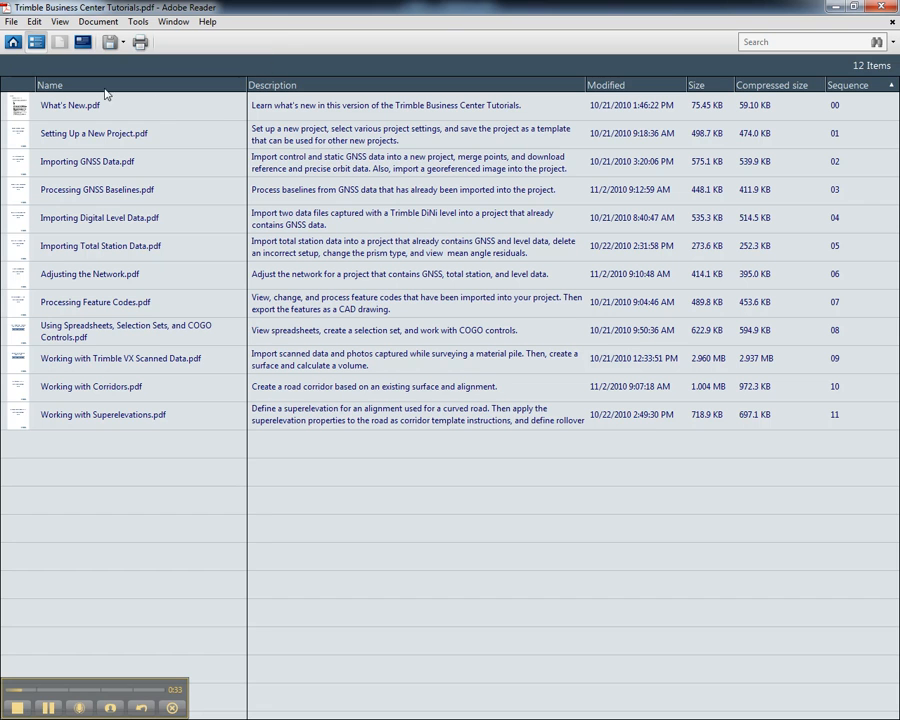